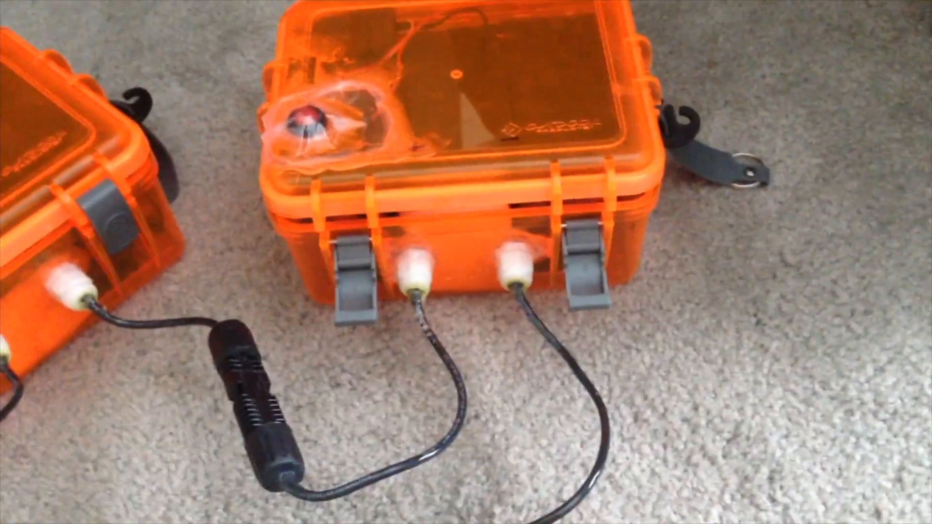
mouse_move(466, 262)
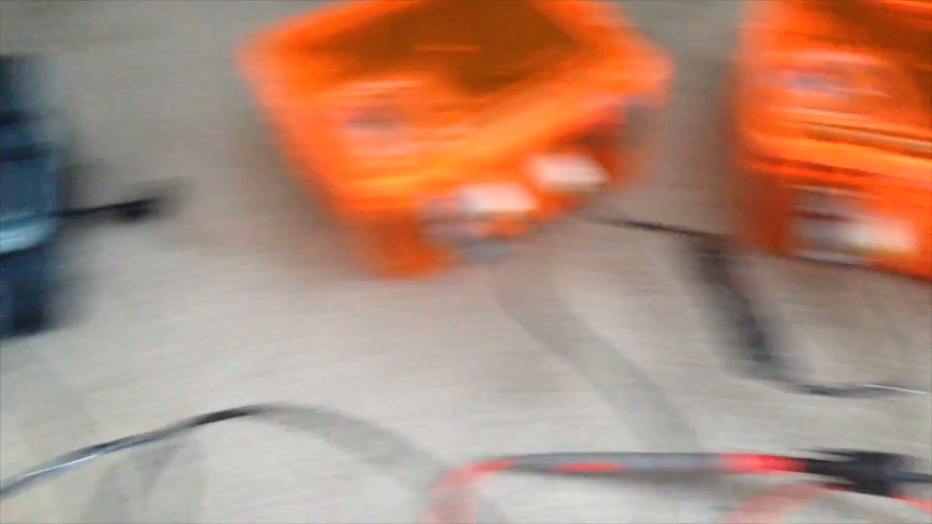